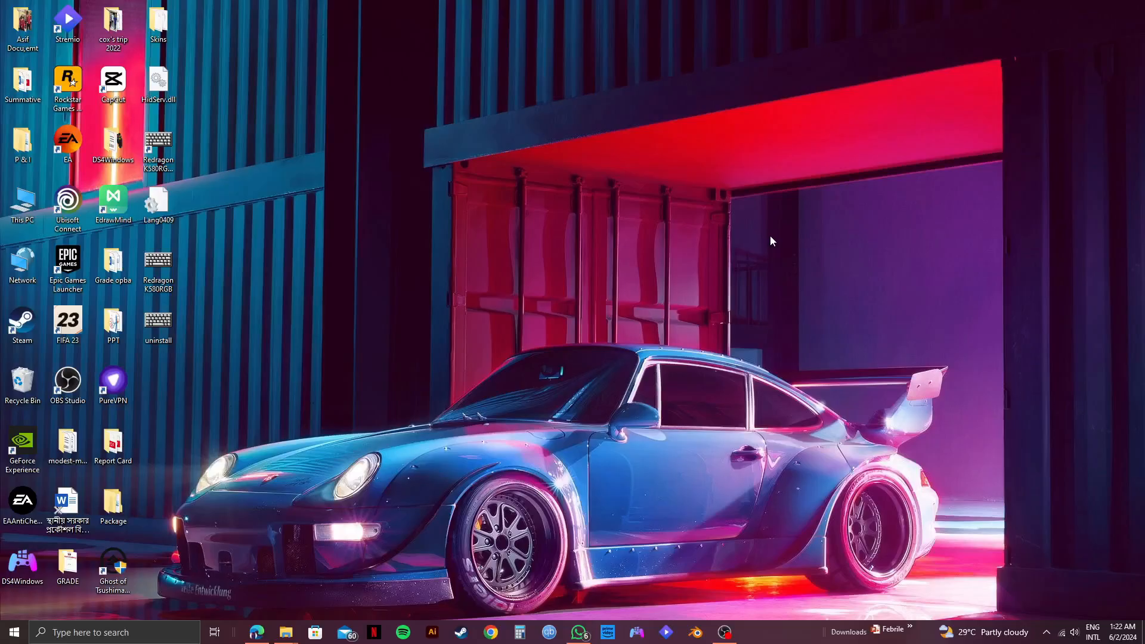
mouse_move(753, 226)
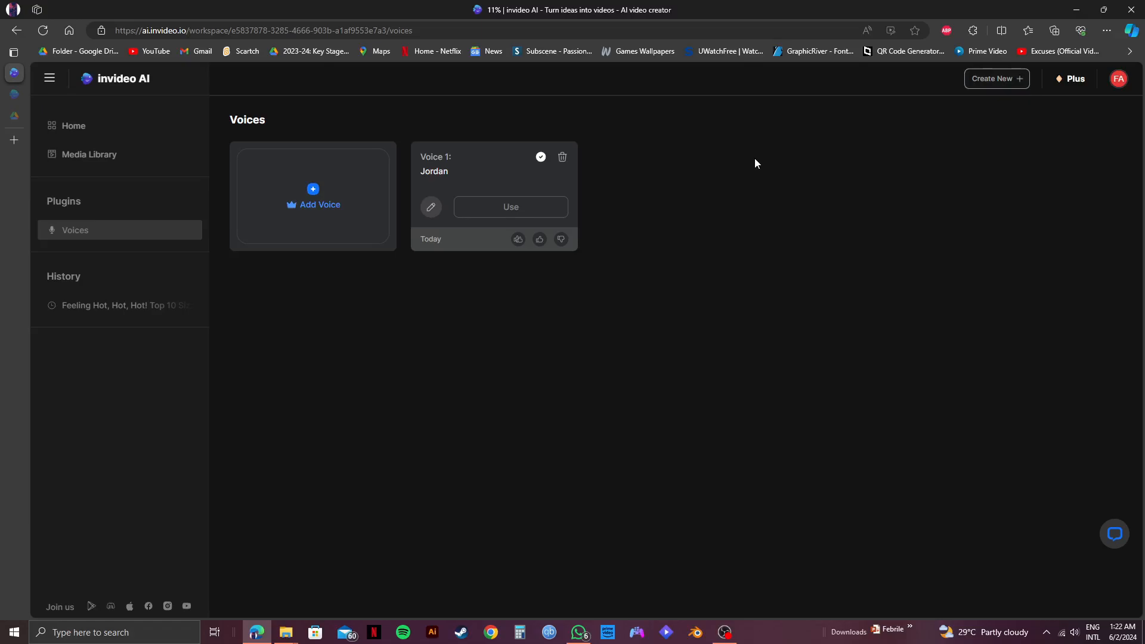
mouse_move(744, 170)
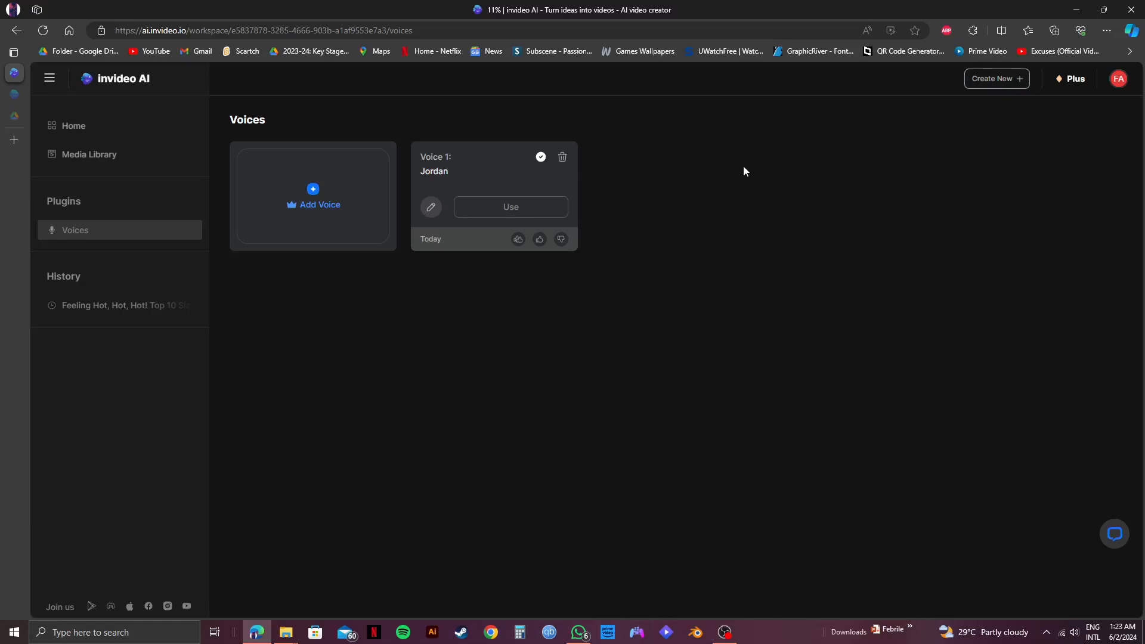
mouse_move(85, 100)
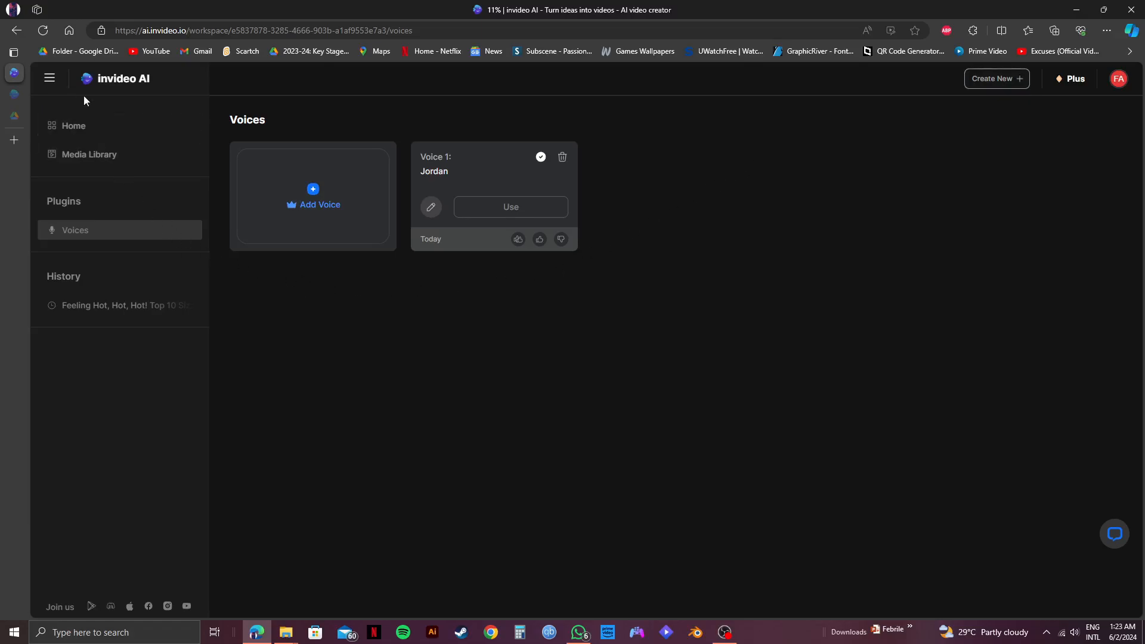
left_click(50, 79)
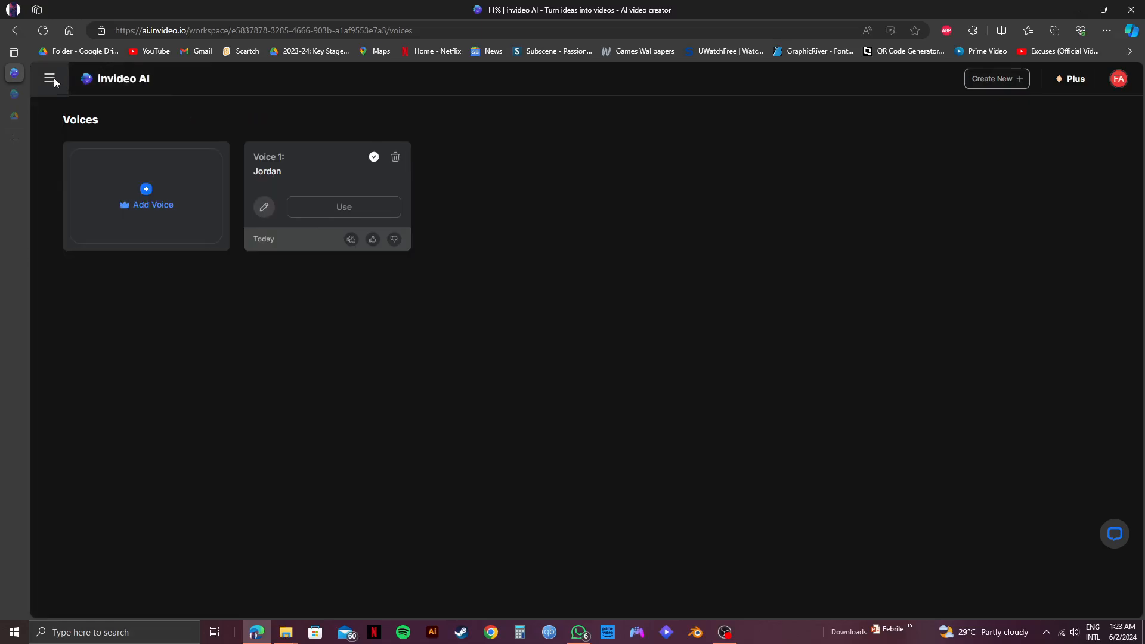
left_click(50, 78)
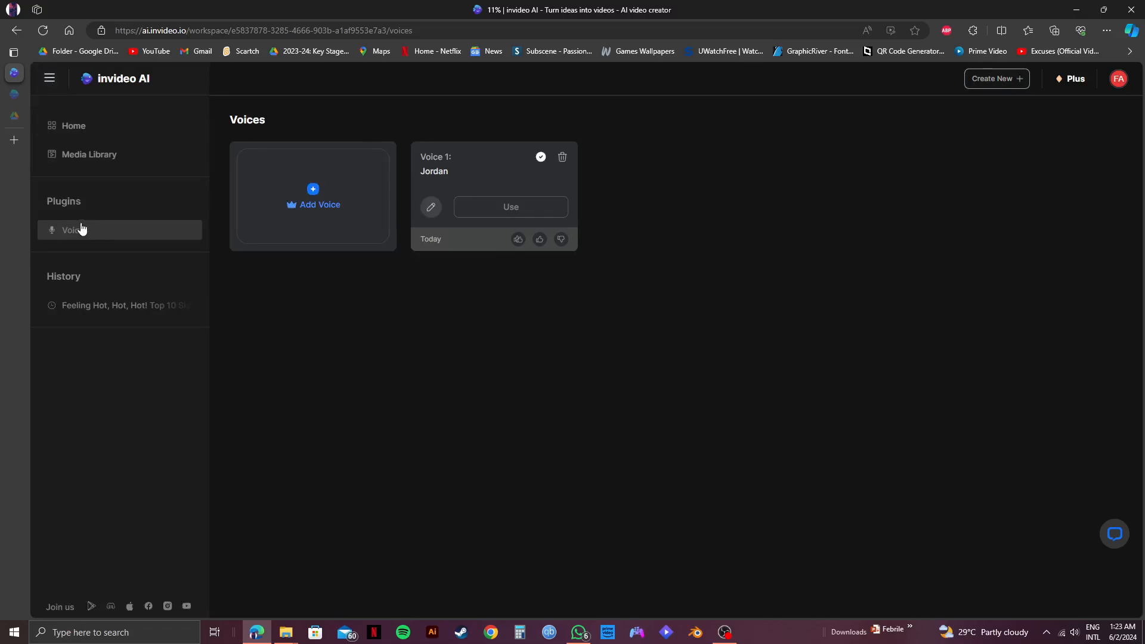
mouse_move(124, 235)
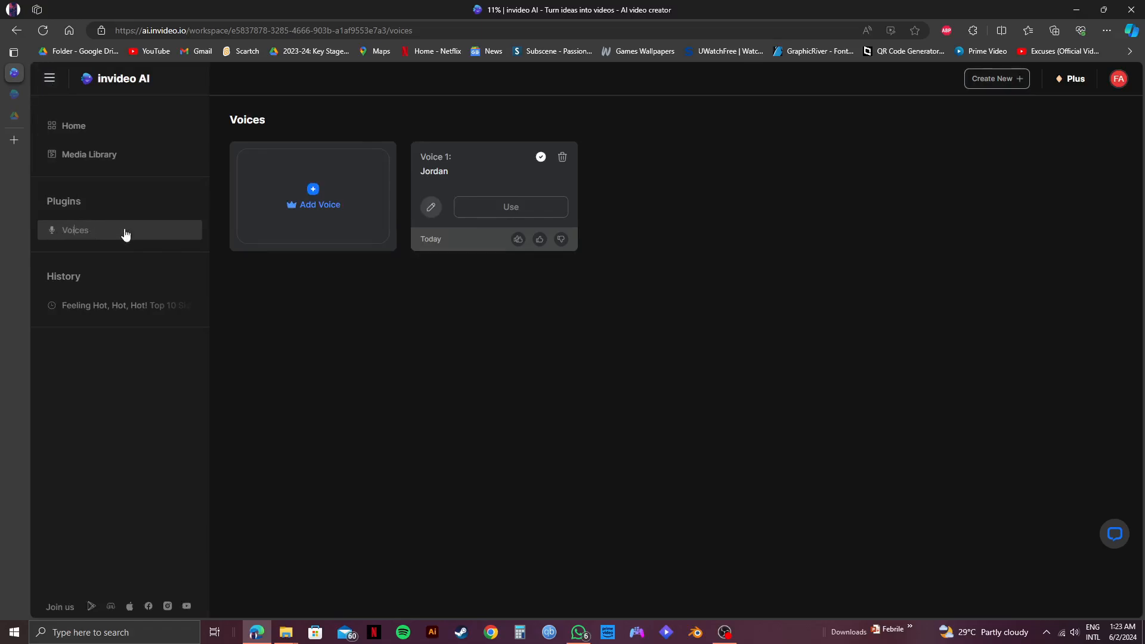
mouse_move(643, 216)
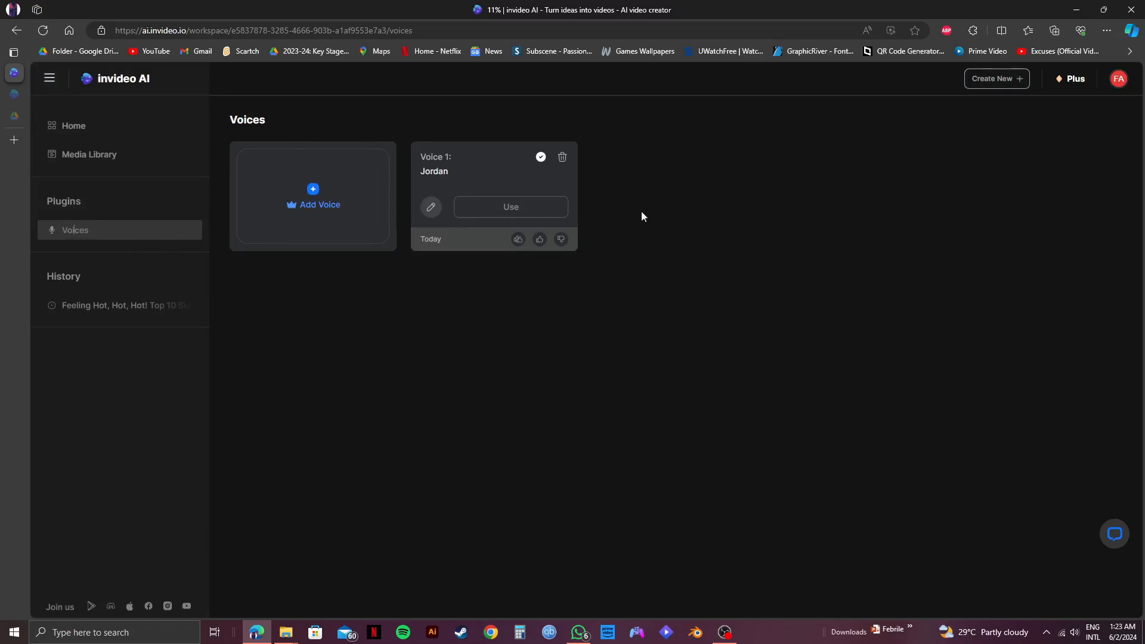
mouse_move(321, 207)
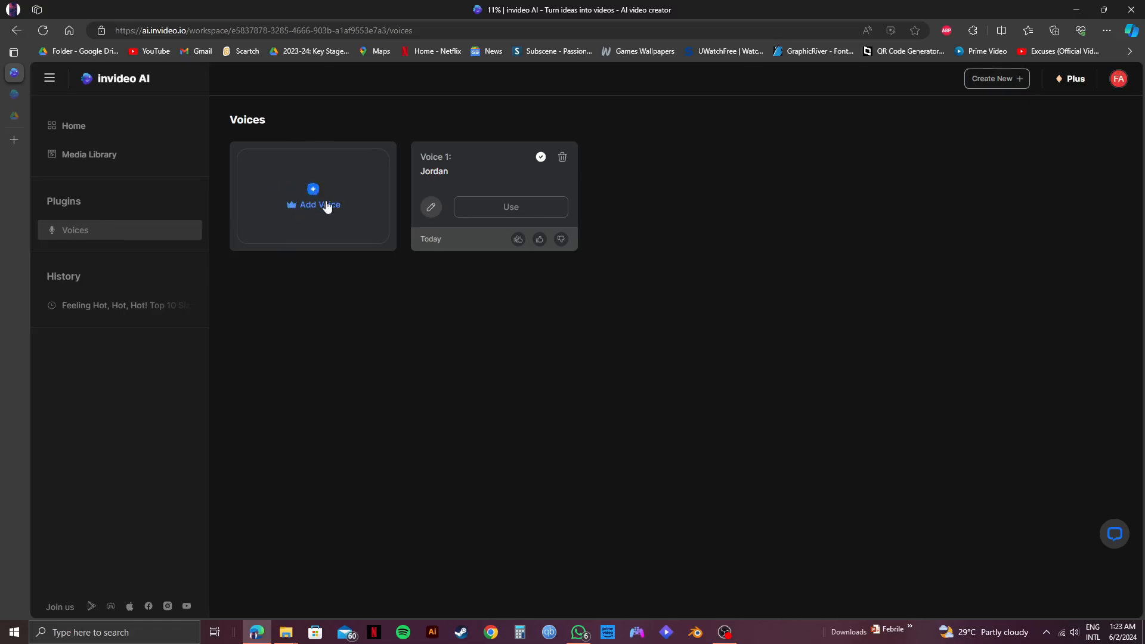
Start adding a new voice from the Voices page.
left_click(312, 204)
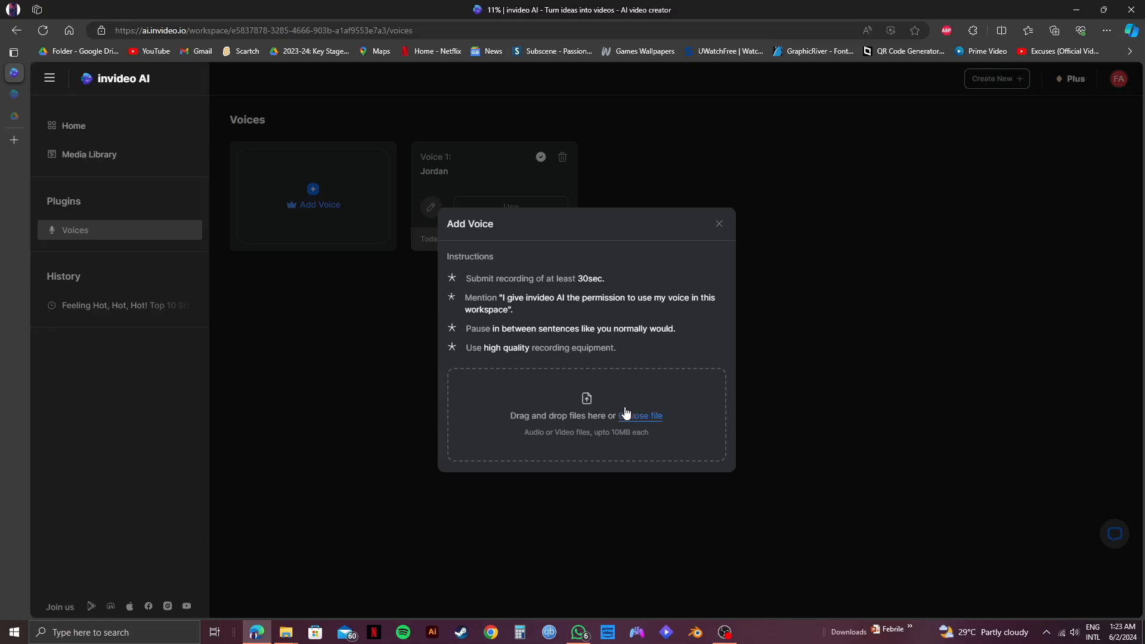
mouse_move(664, 425)
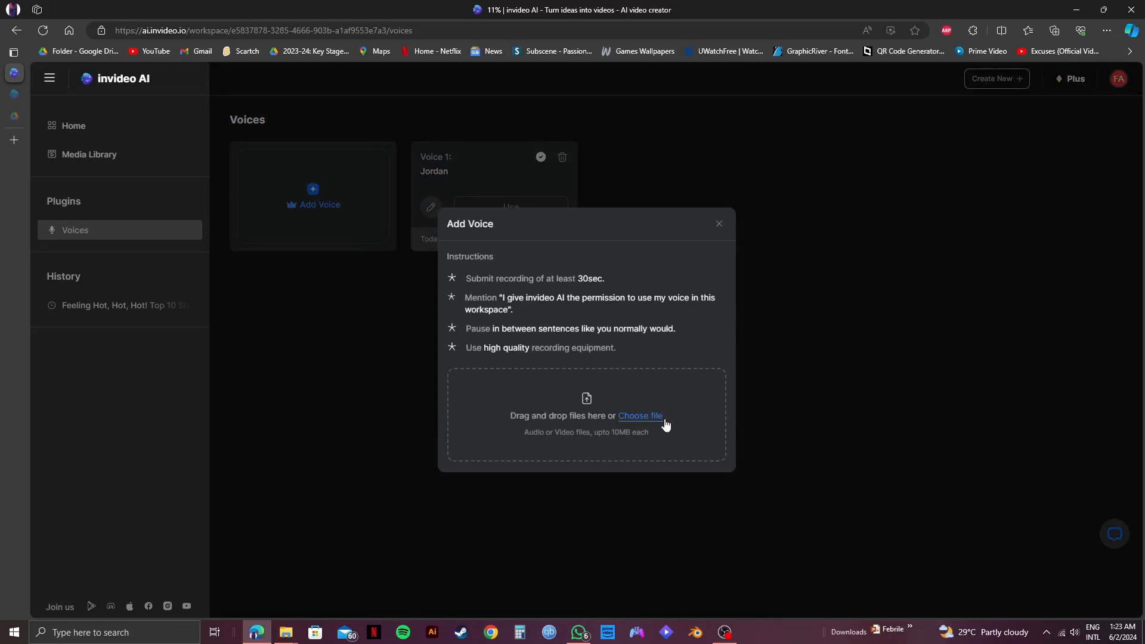
mouse_move(640, 415)
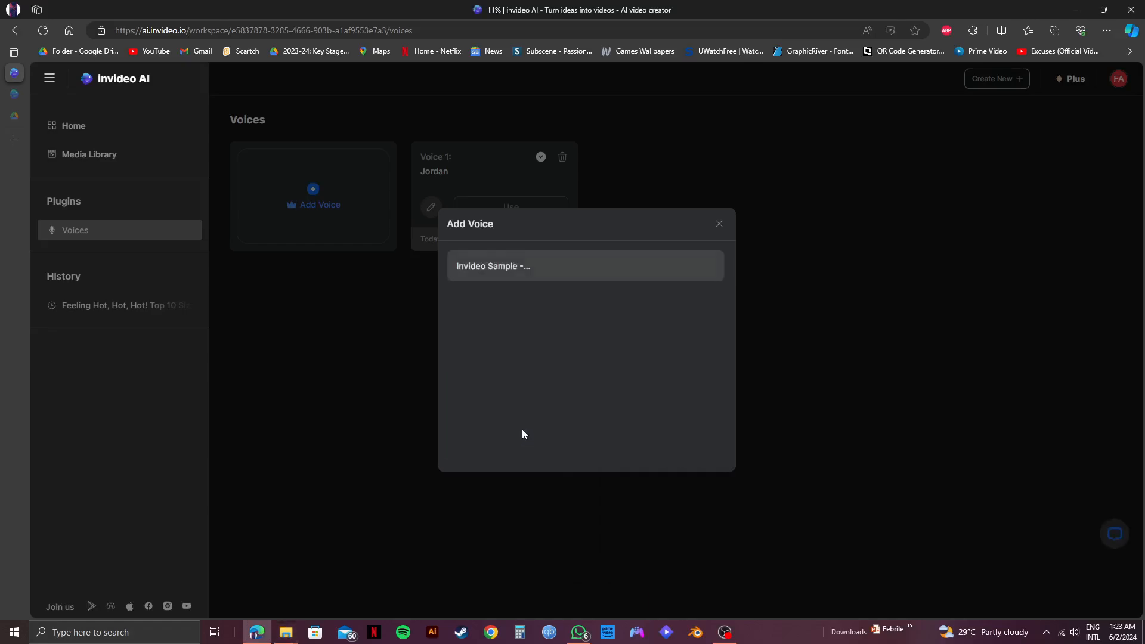
Tick the four confirmations on rights, permission, pauses and recording quality for the uploaded sample.
left_click(492, 265)
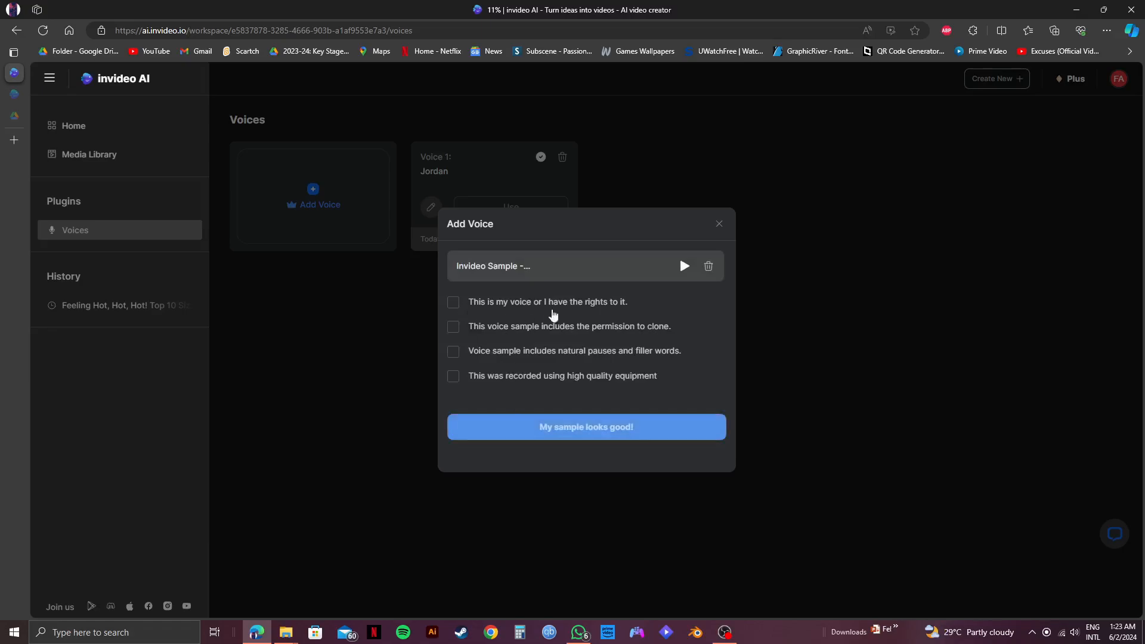
left_click(453, 301)
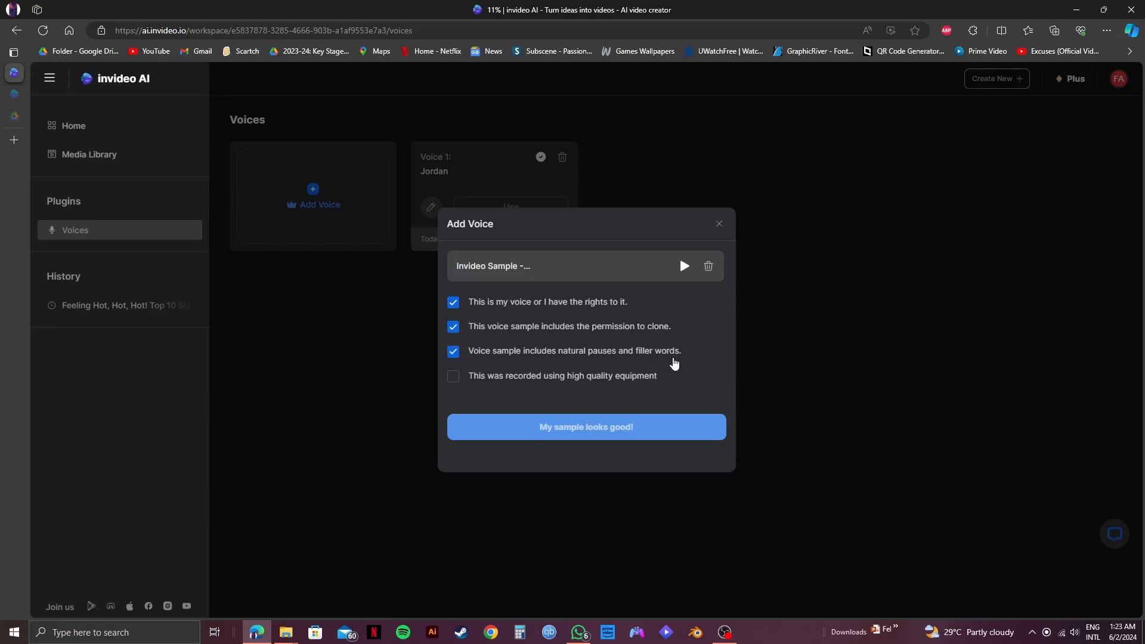
left_click(454, 375)
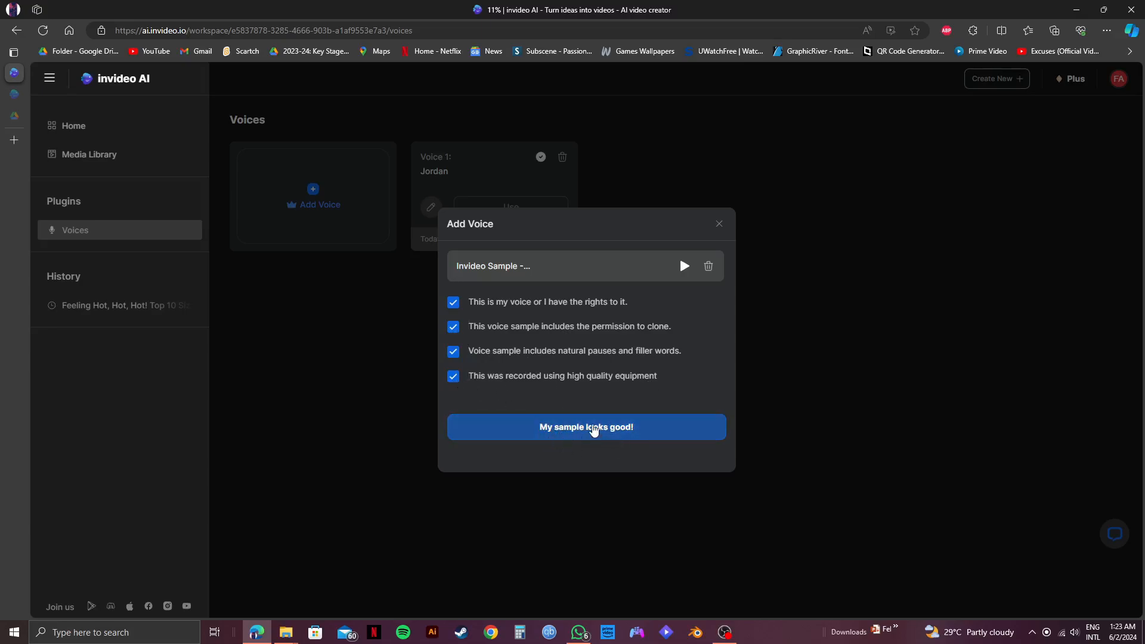
Submit the sample for analysis and finish, adding 'Voice 2: Fias's voice' beside Jordan.
left_click(586, 427)
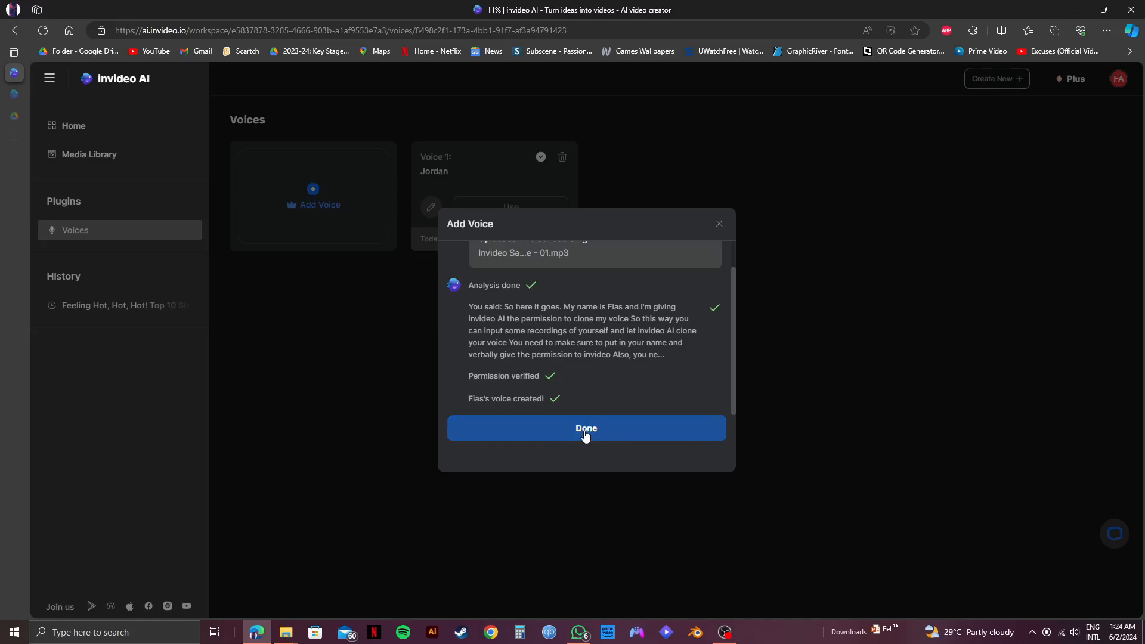
left_click(585, 429)
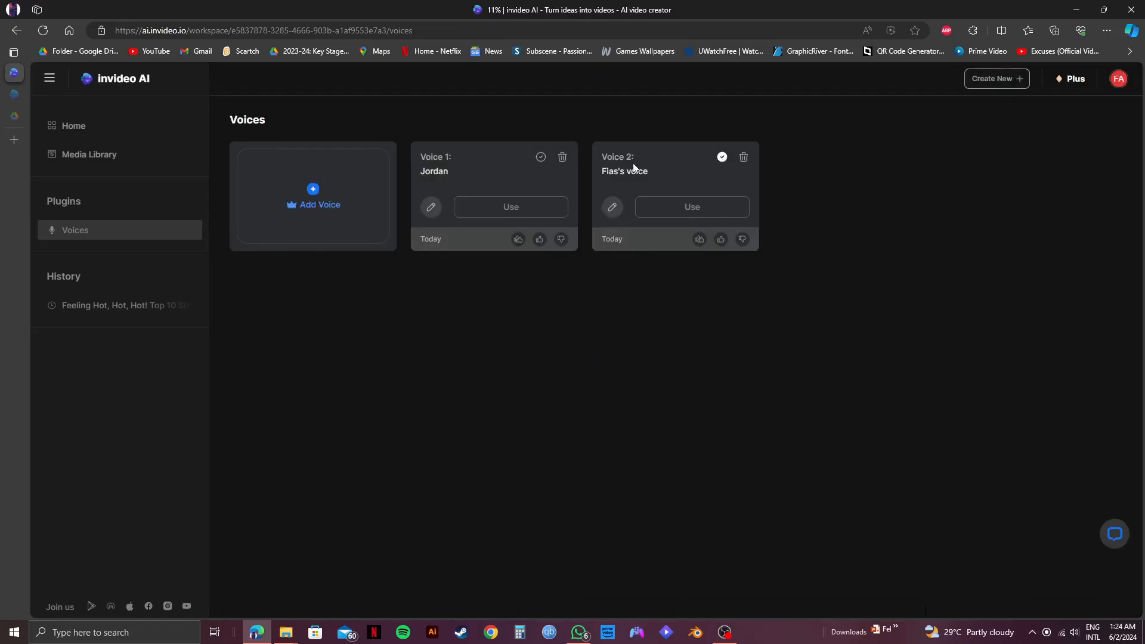
mouse_move(710, 197)
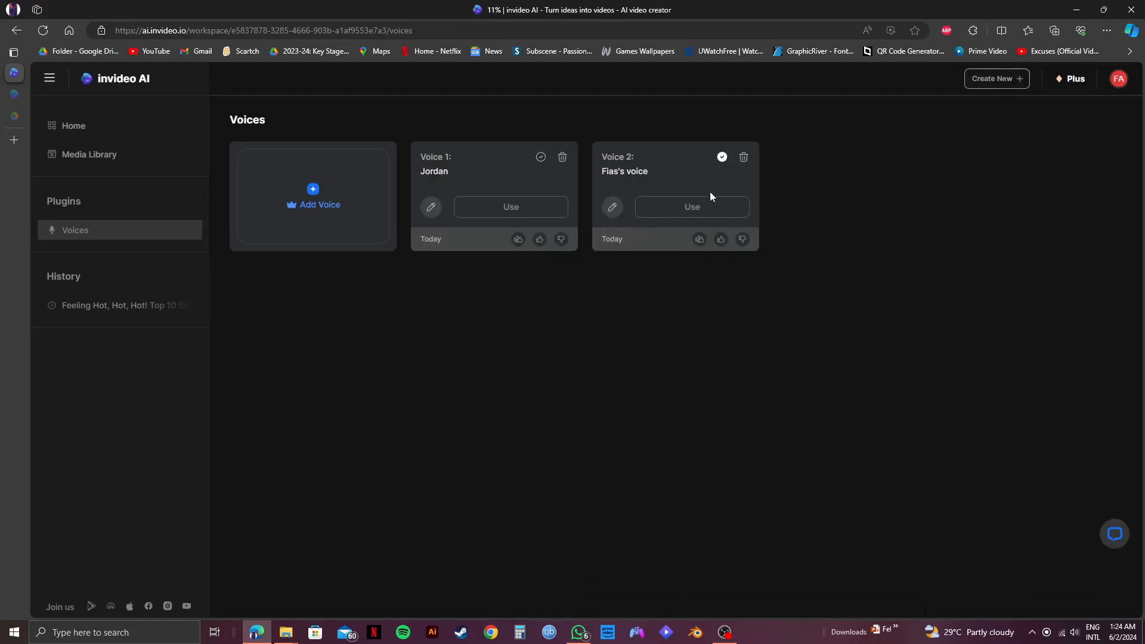